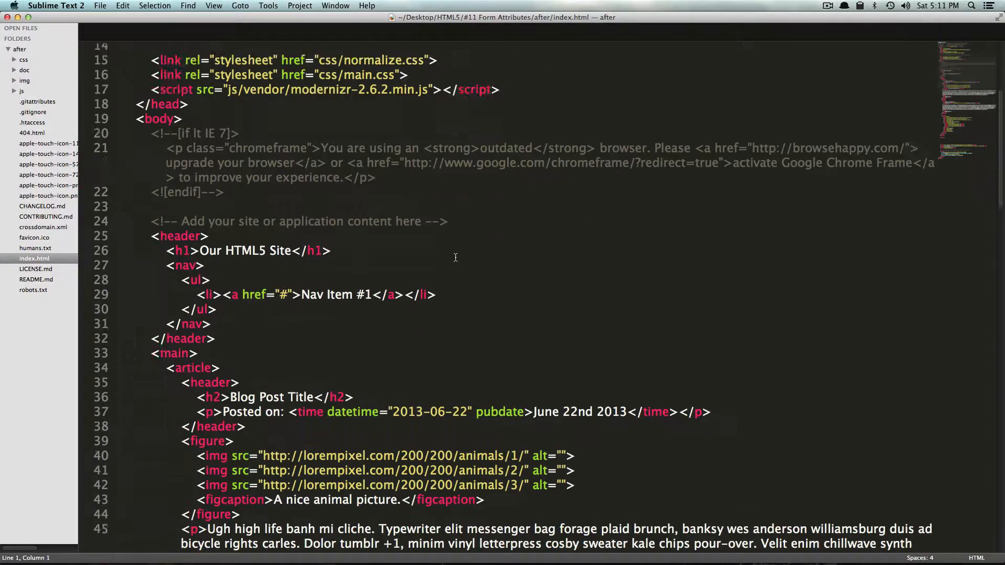
# Add <input type="text" placeholder="Enter Your Name" /> after the search input.
pyautogui.scroll(-3)
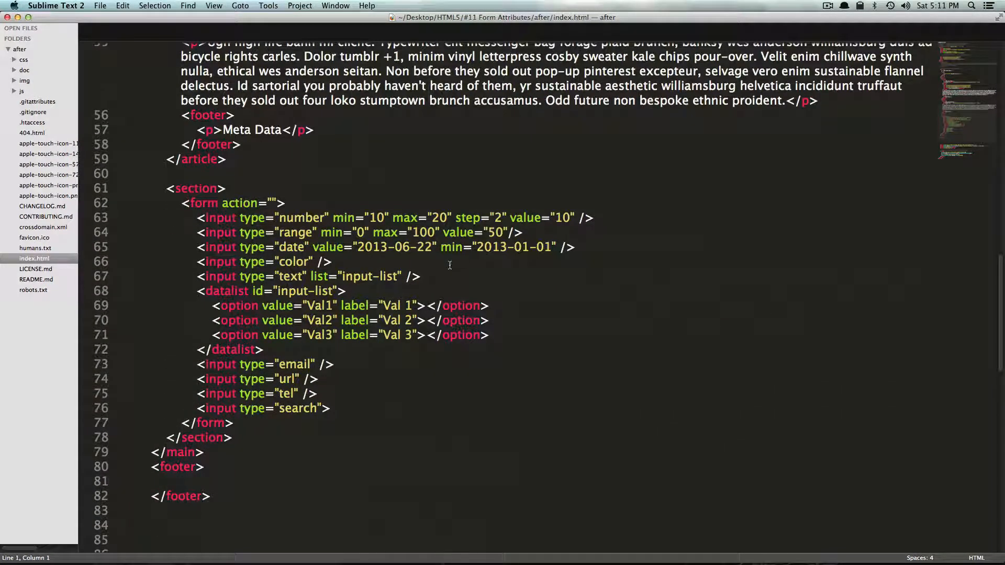
pyautogui.moveTo(451, 260)
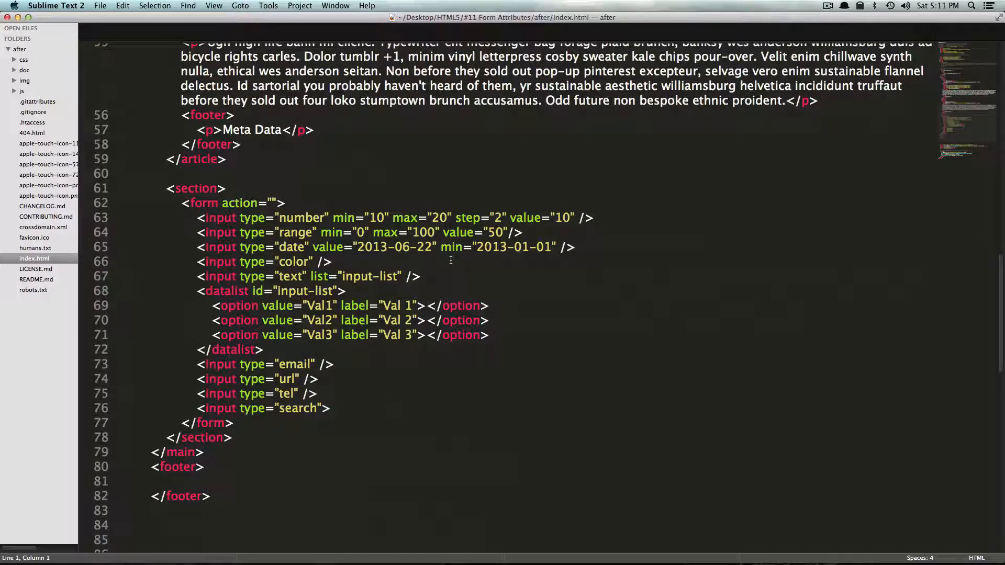
pyautogui.moveTo(540, 234)
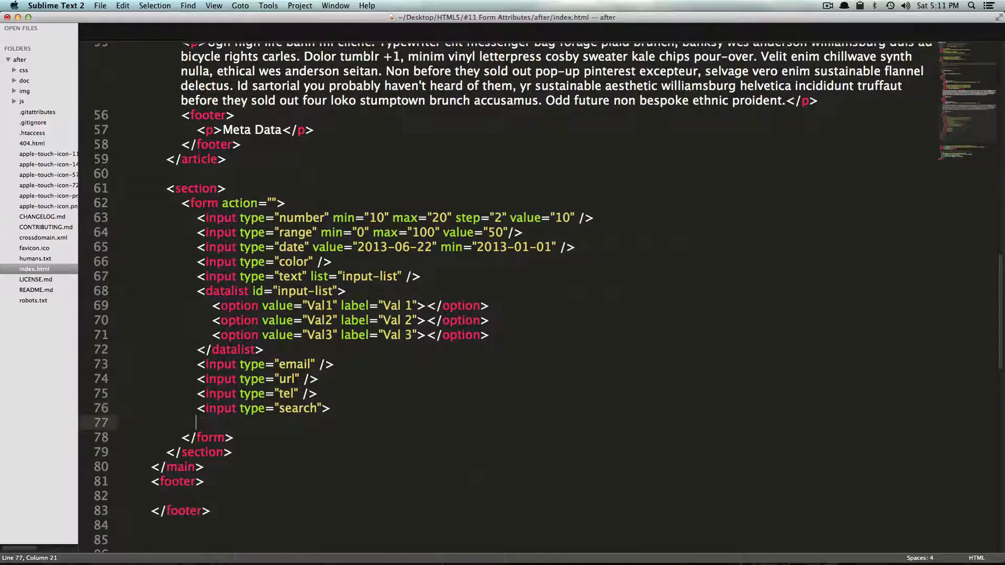
pyautogui.write('<input type="text">')
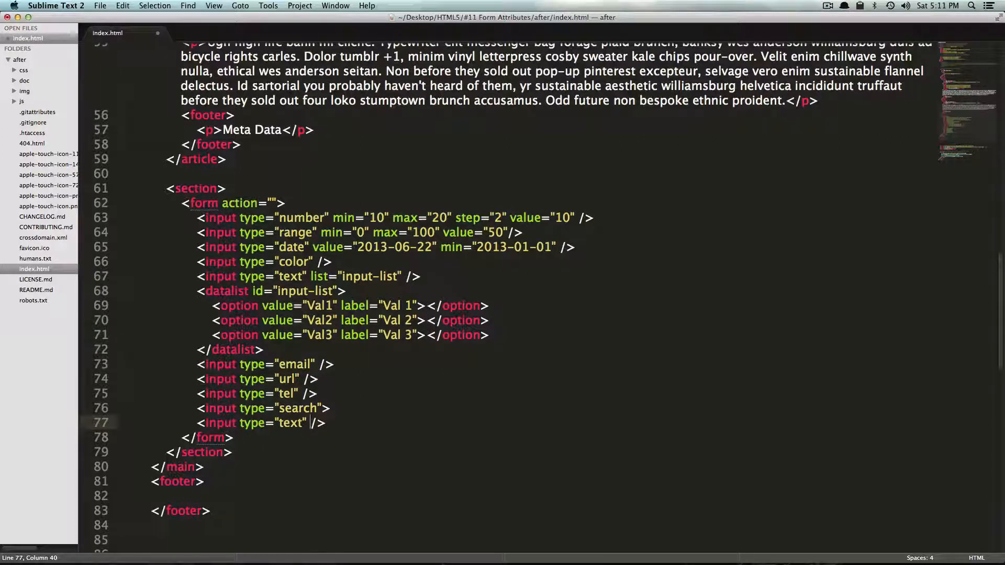
pyautogui.write('placeholder')
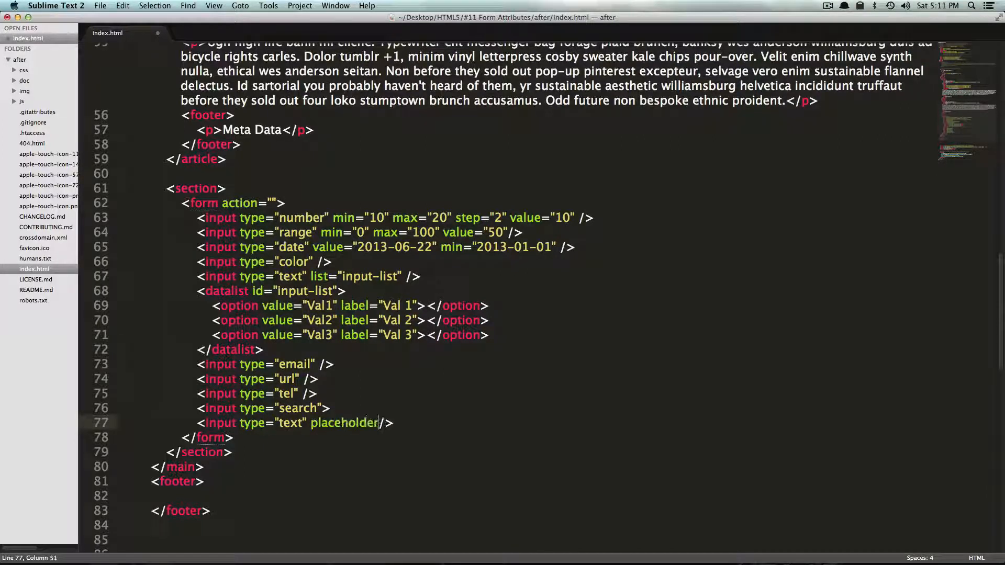
pyautogui.write('=')
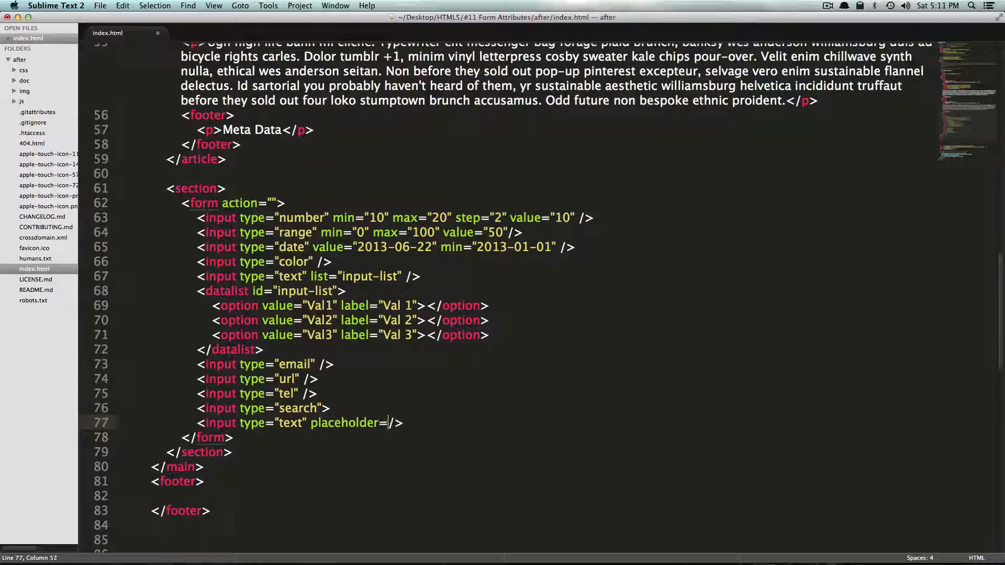
pyautogui.write('"Enter Y')
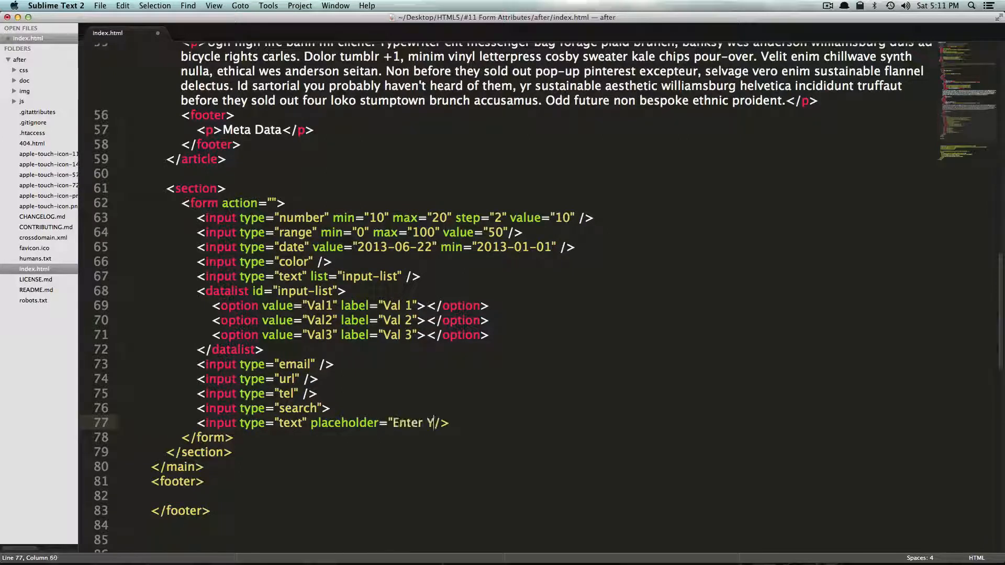
pyautogui.write('our Name')
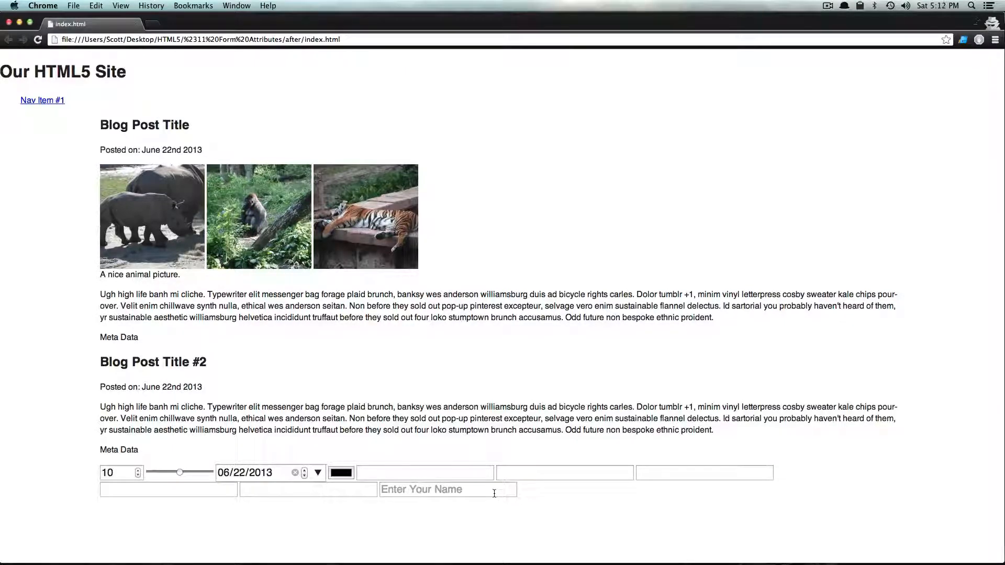
# Reload the page in Chrome and focus the Enter Your Name field to check its placeholder.
pyautogui.click(448, 489)
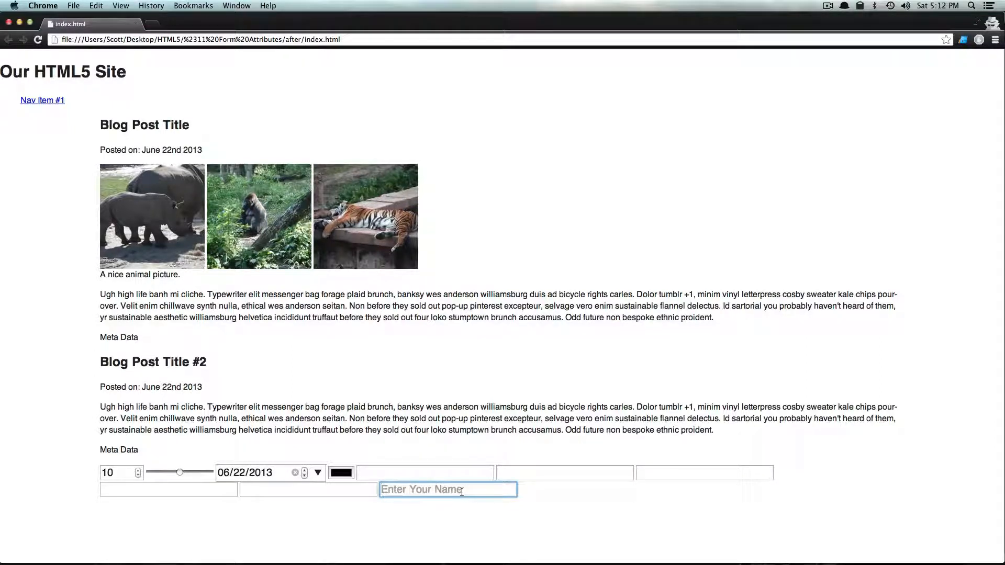
pyautogui.write('s')
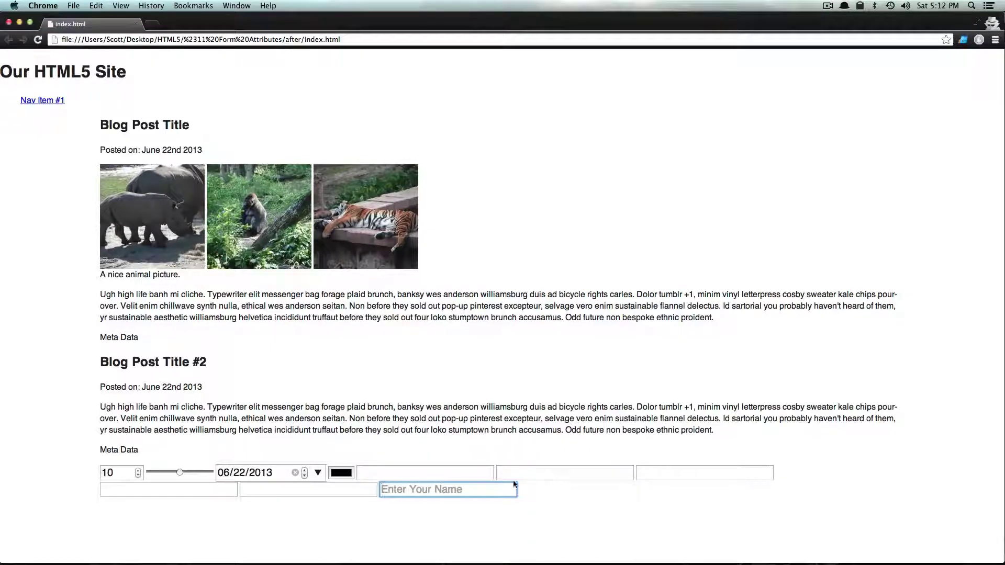
pyautogui.moveTo(481, 485)
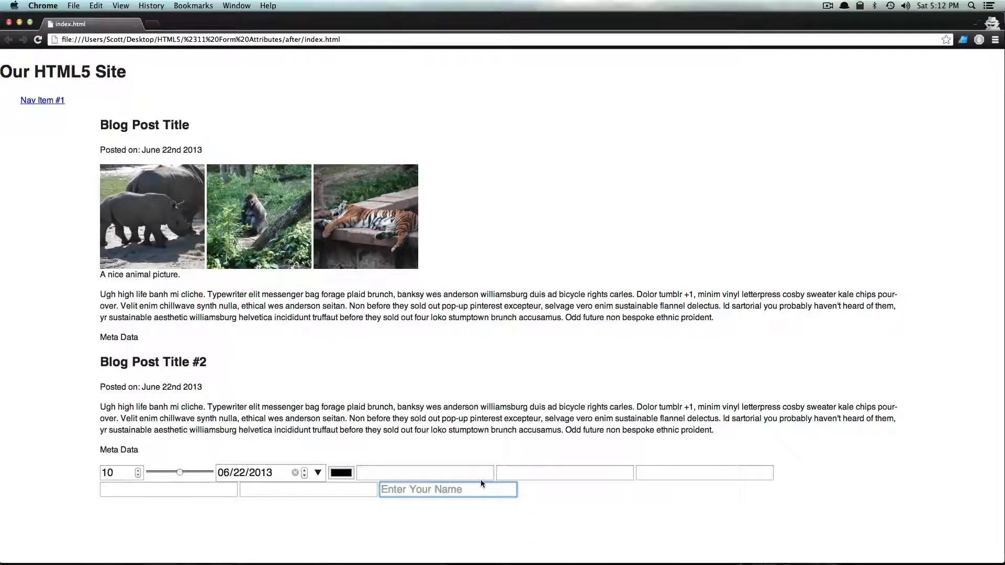
pyautogui.moveTo(498, 506)
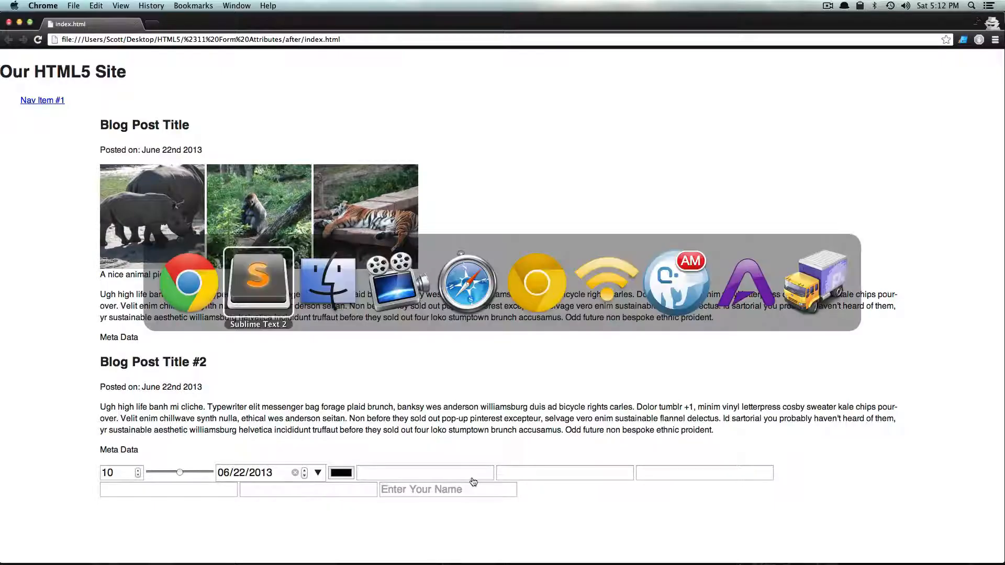
# Add pattern="[a-zA-Z]*" after the placeholder on the Enter Your Name input.
pyautogui.click(258, 282)
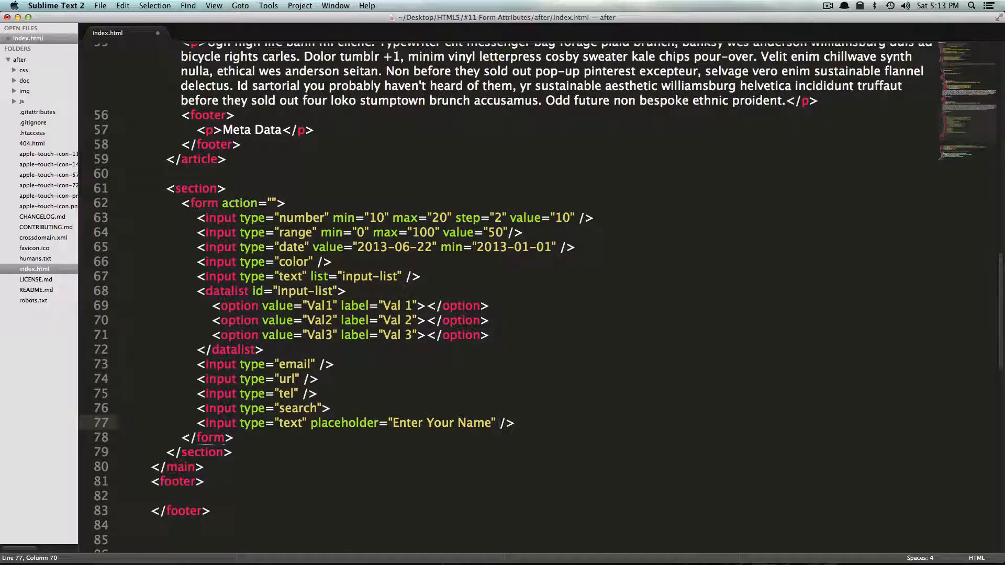
pyautogui.write('pattern="')
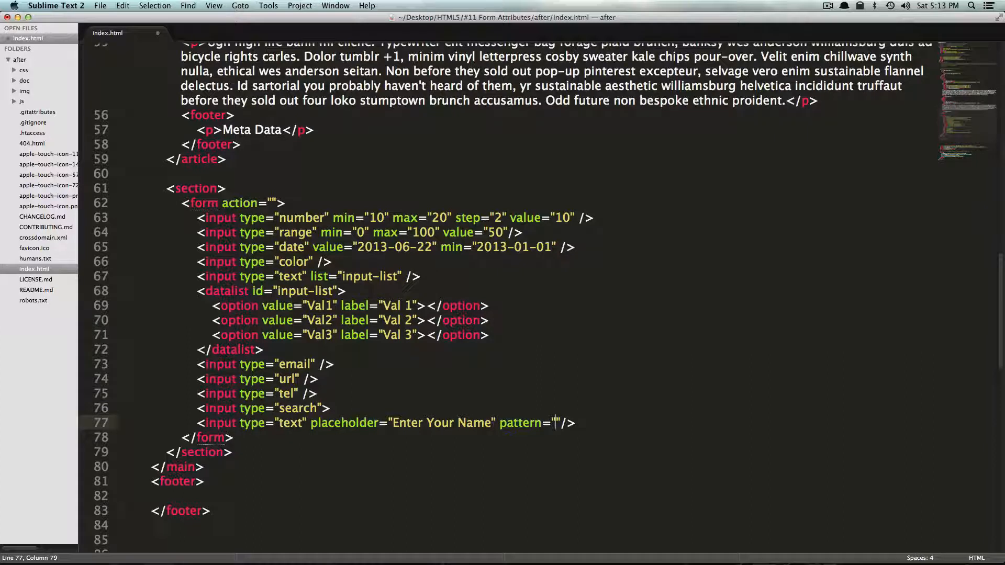
pyautogui.write('[a-')
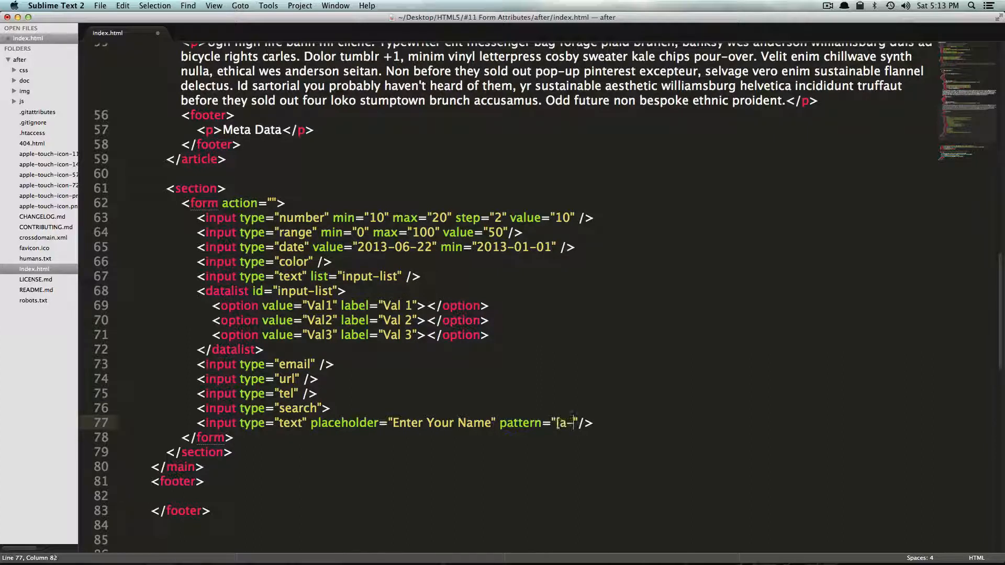
pyautogui.write('zA')
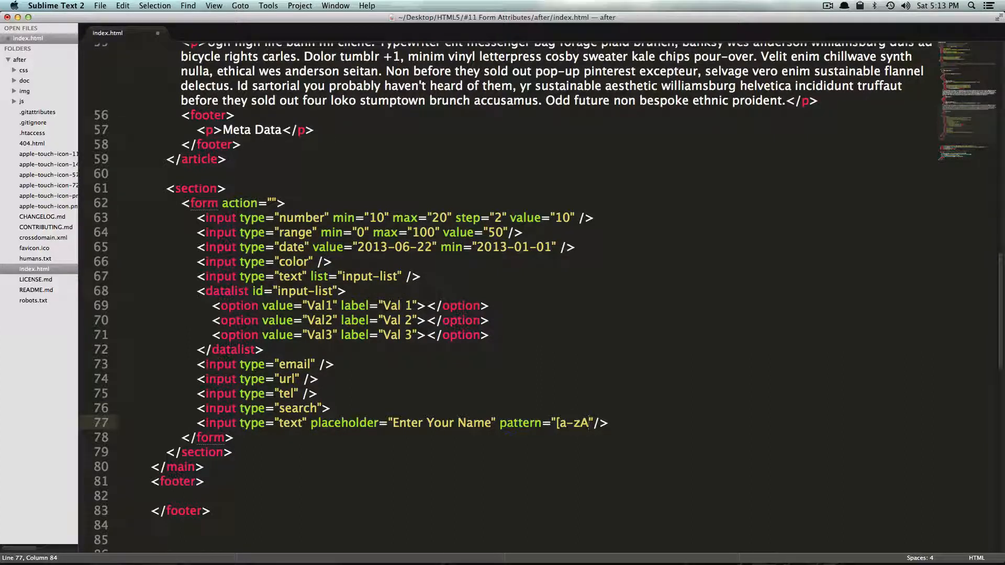
pyautogui.write('-Z]*')
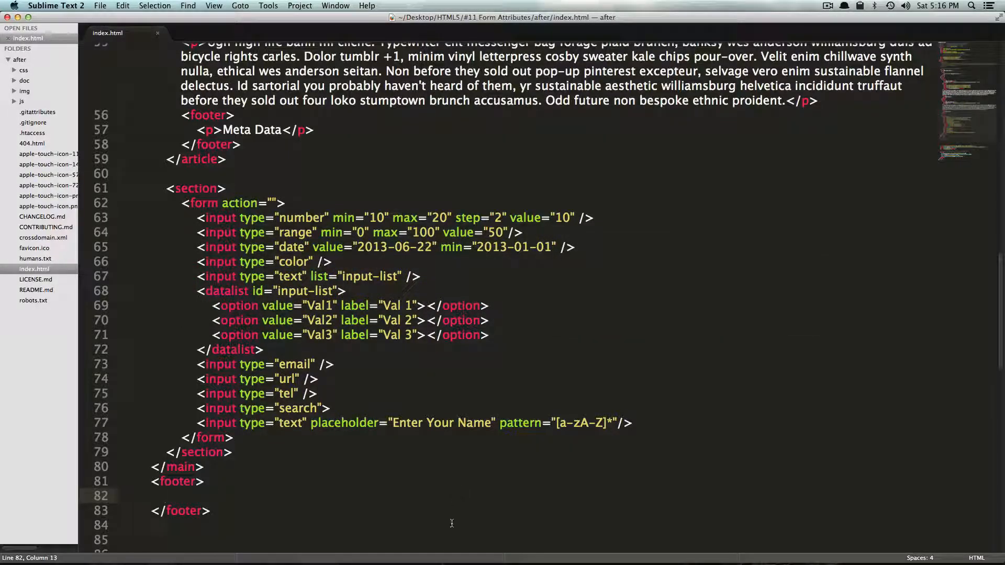
# Close the pattern's quote, add the required attribute to the name input, and save.
pyautogui.click(609, 422)
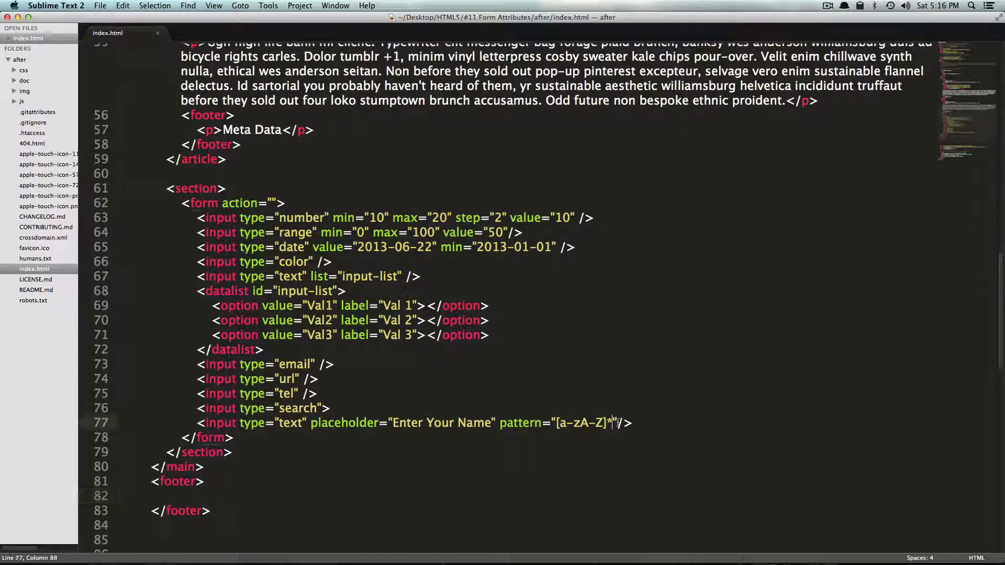
pyautogui.write('"')
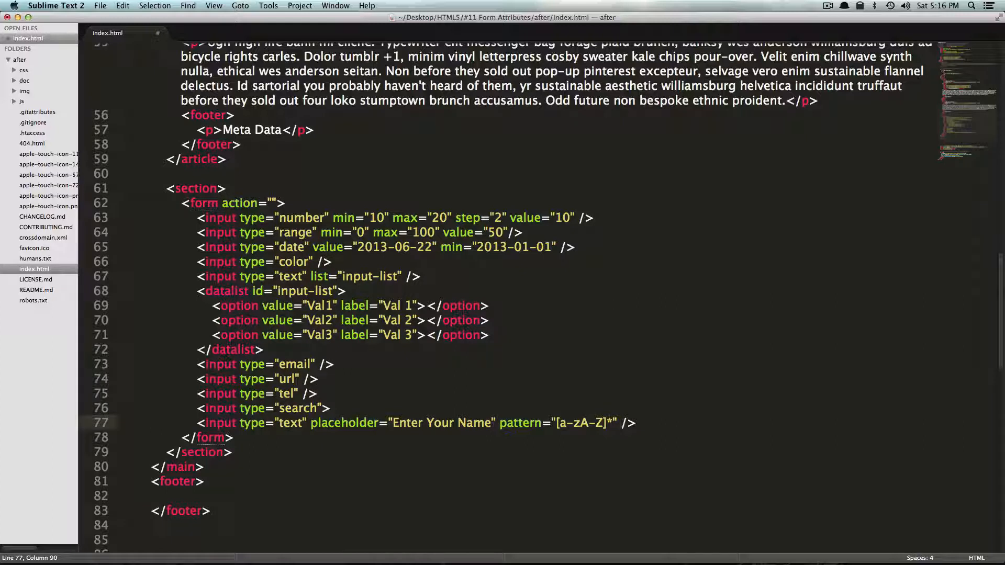
pyautogui.write('req')
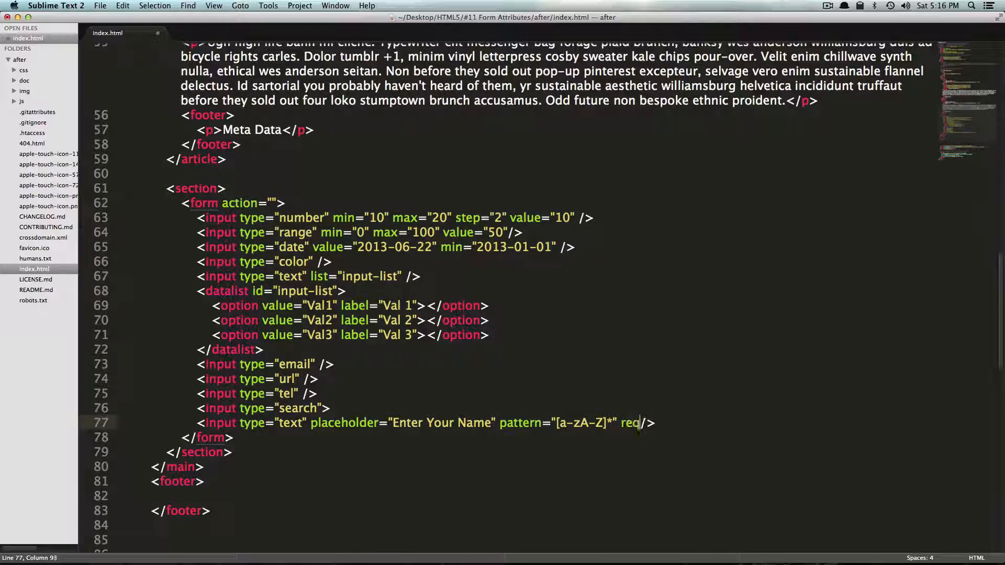
pyautogui.write('uired')
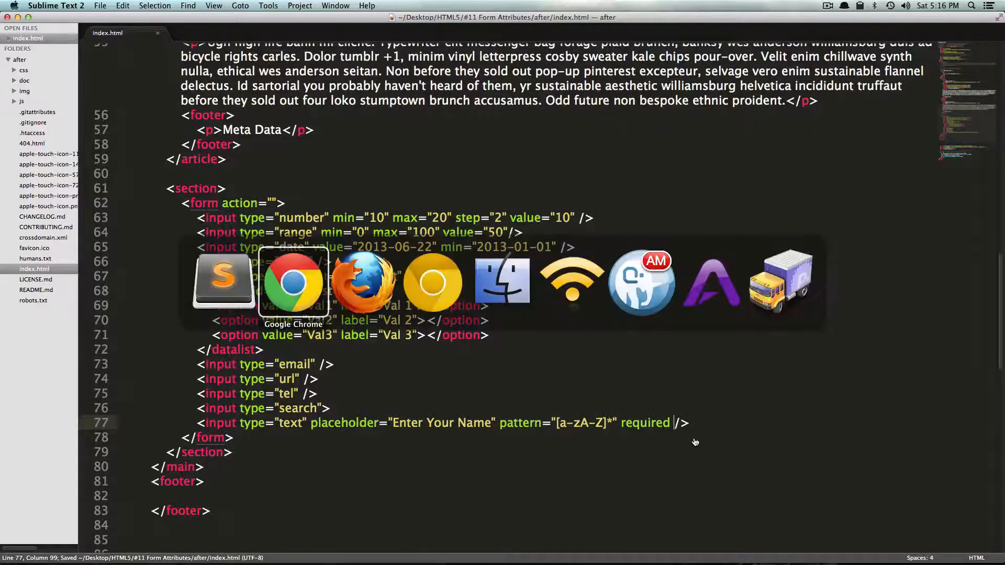
# Reload the page in Chrome and check the required Enter Your Name field.
pyautogui.click(292, 281)
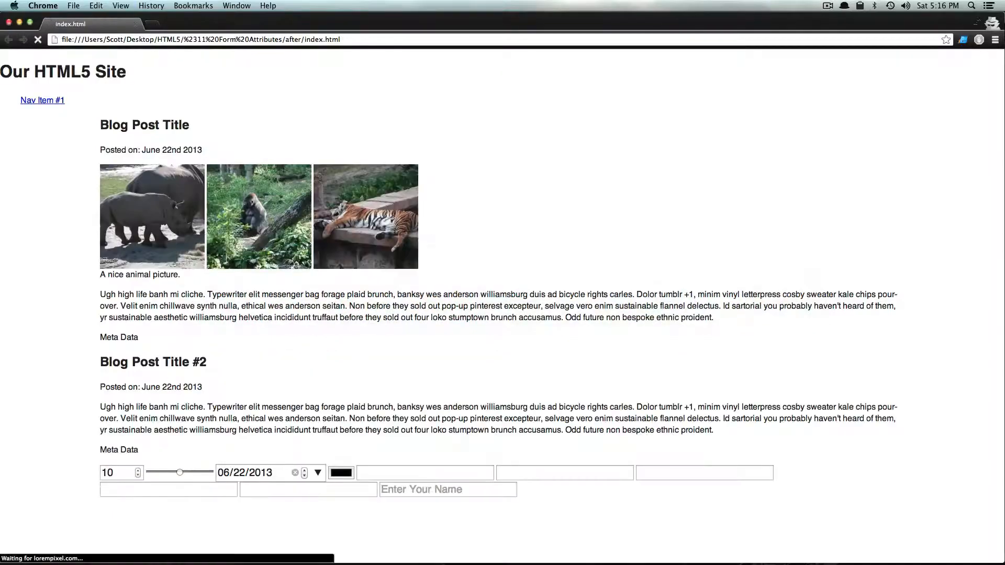
pyautogui.click(448, 489)
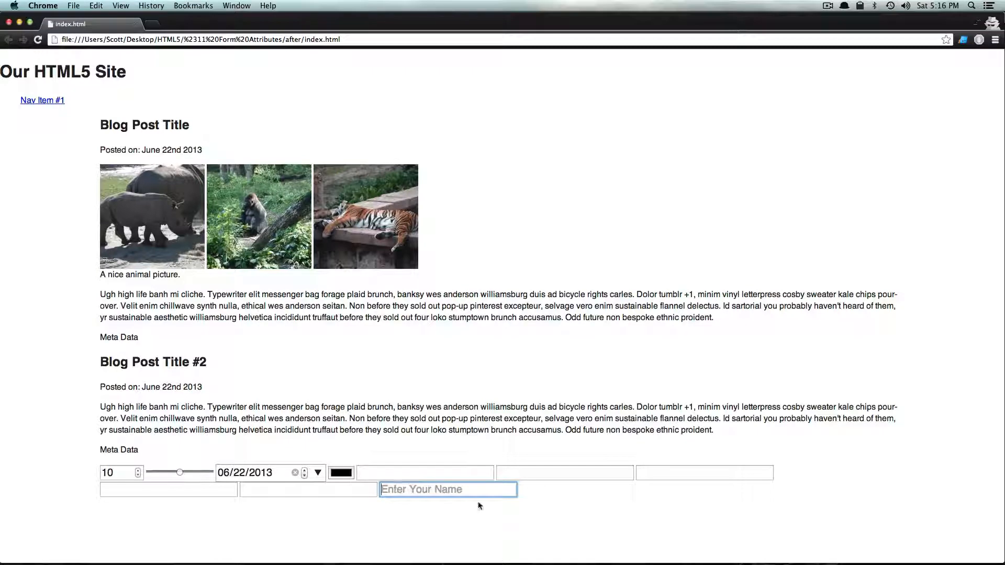
pyautogui.moveTo(559, 502)
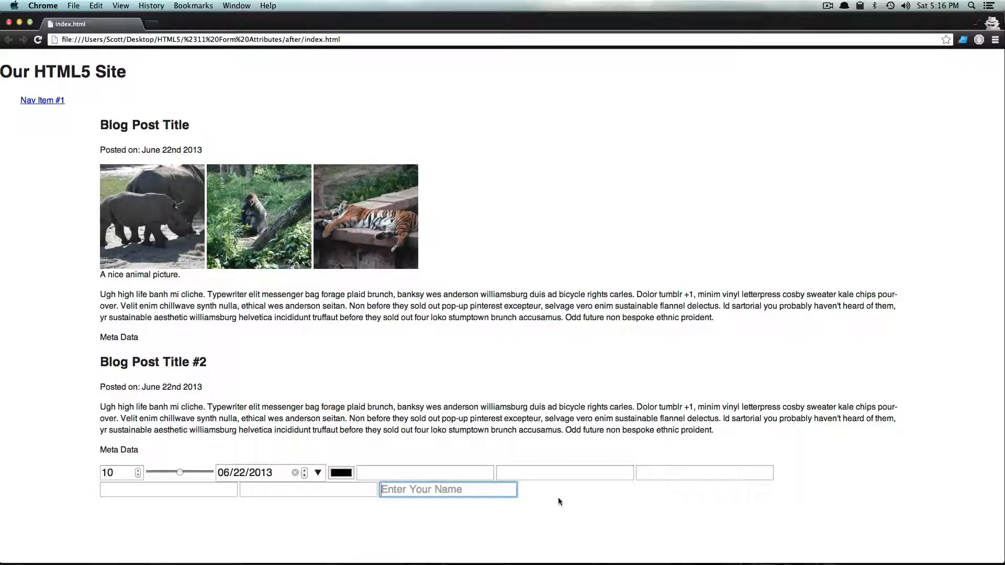
pyautogui.click(559, 502)
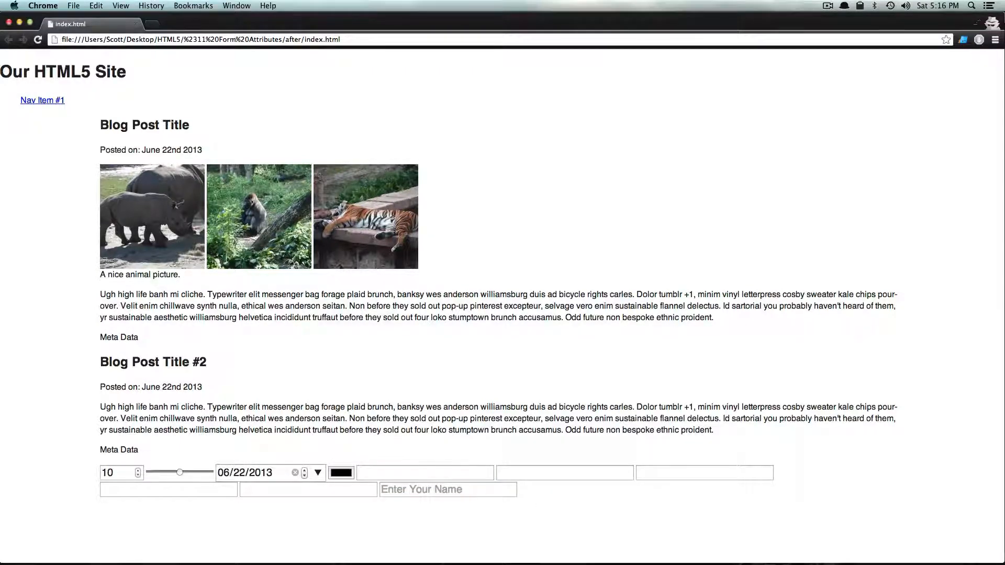
pyautogui.moveTo(438, 367)
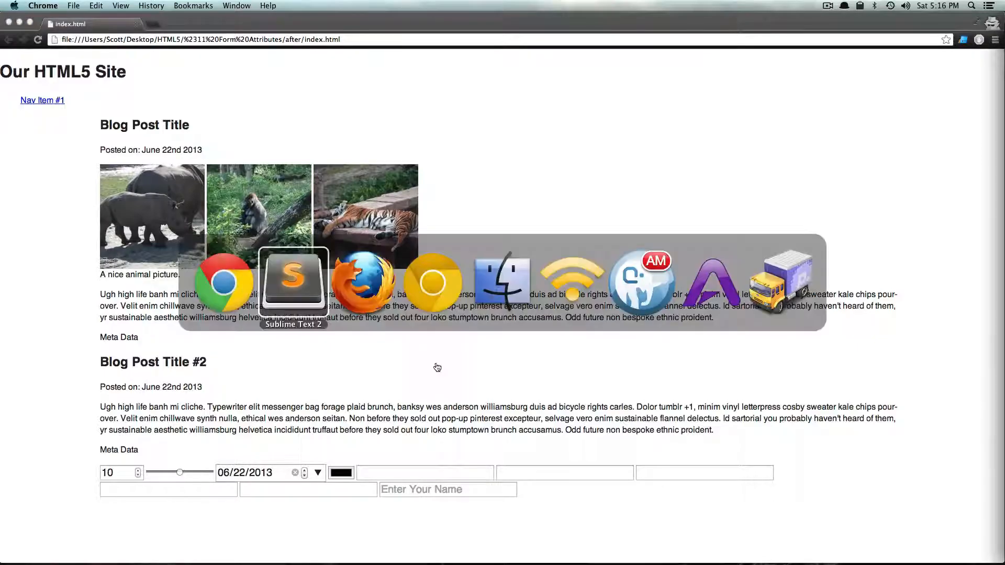
# Insert <input type="submit"> on a new line below the name input.
pyautogui.click(292, 284)
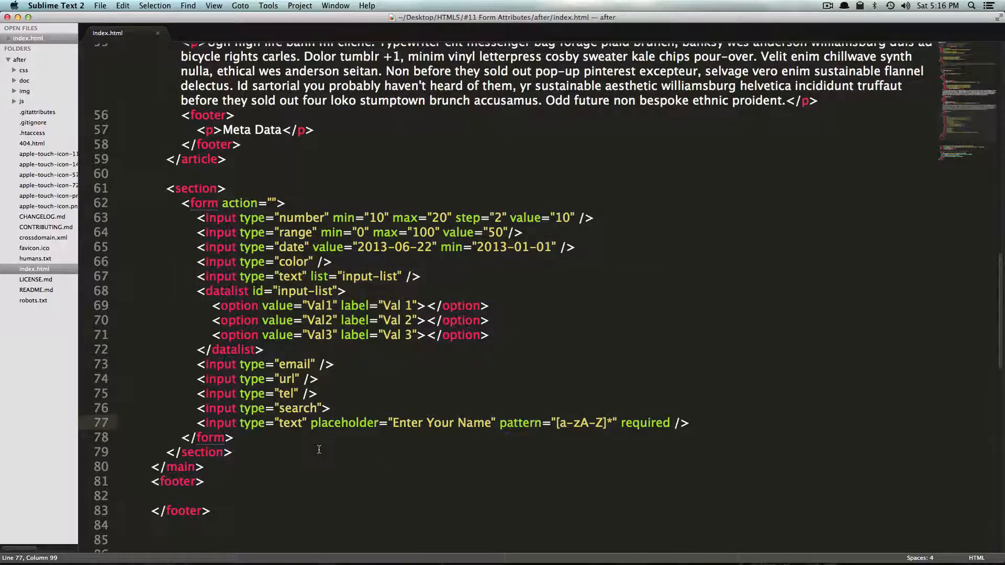
pyautogui.press('enter')
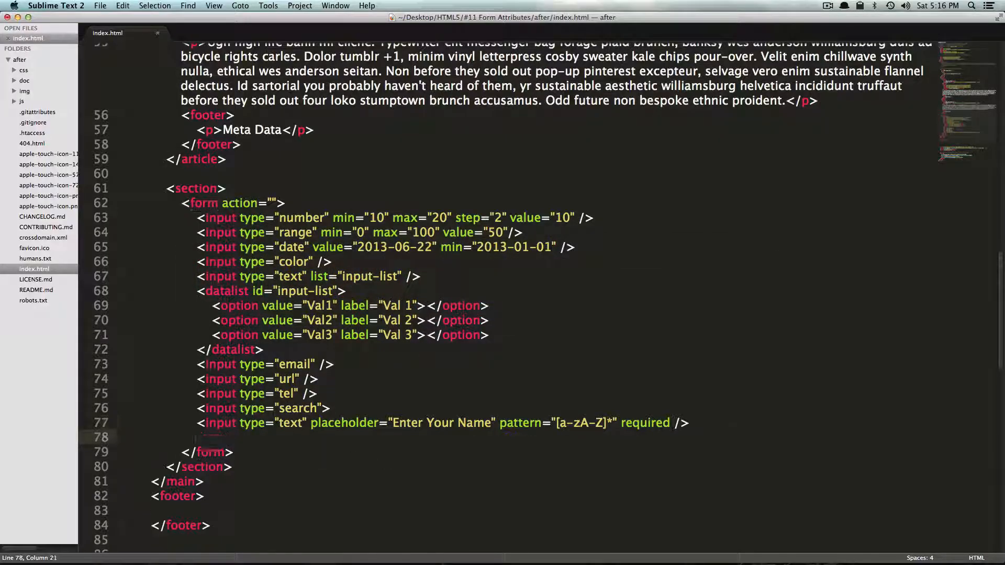
pyautogui.write('input type="submit">')
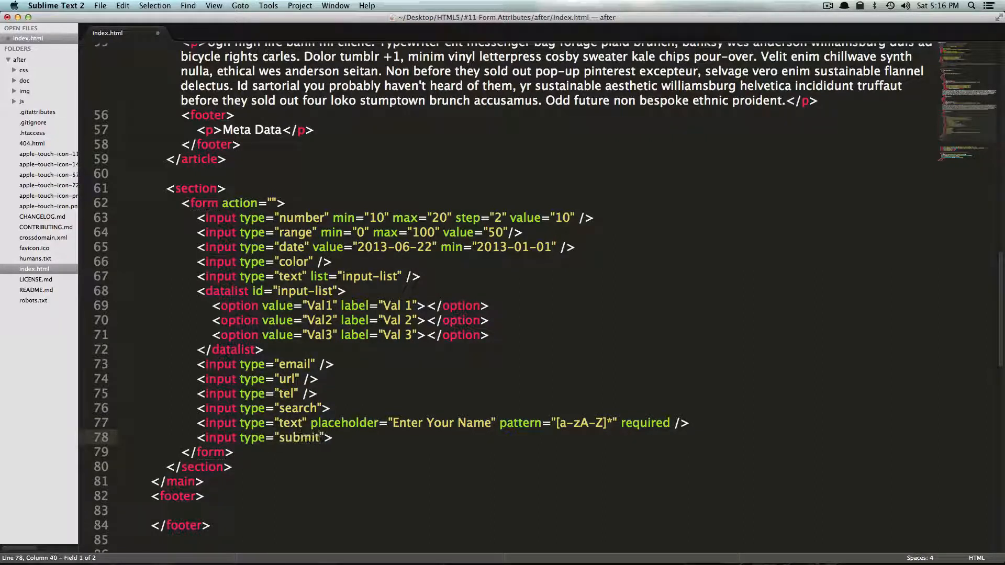
pyautogui.write('v')
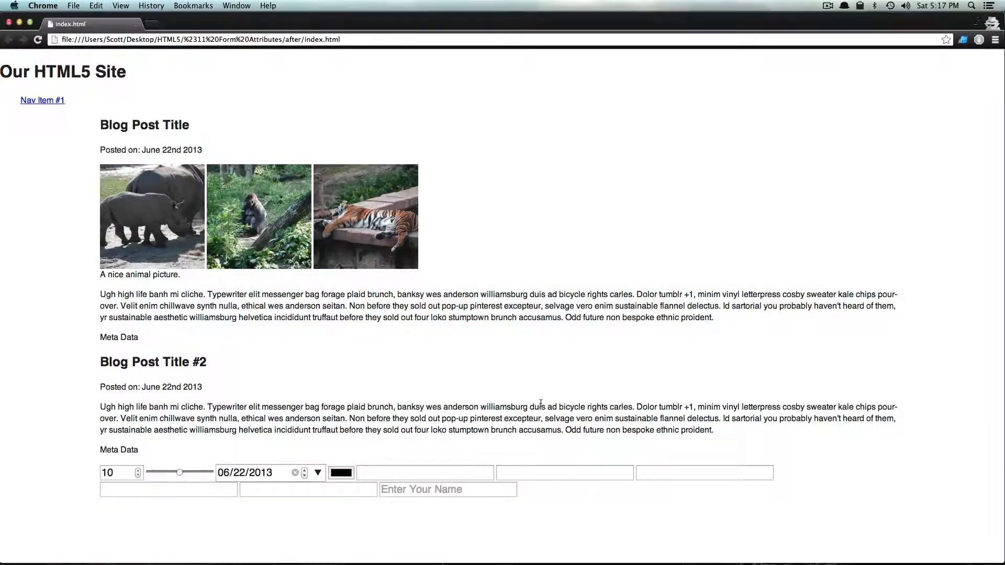
pyautogui.moveTo(539, 490)
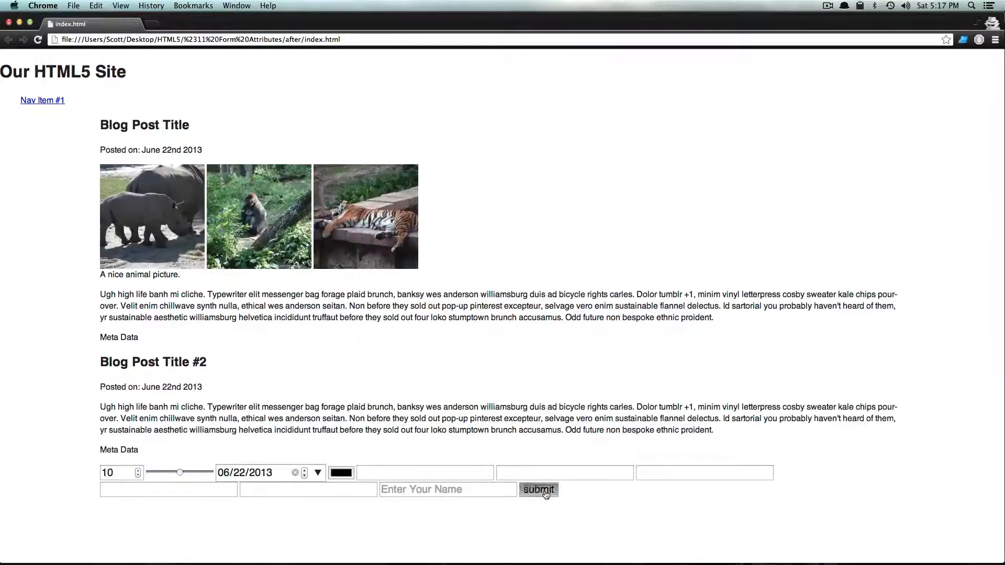
# Submit with an empty name to see the required warning, then submit with 123.
pyautogui.click(539, 490)
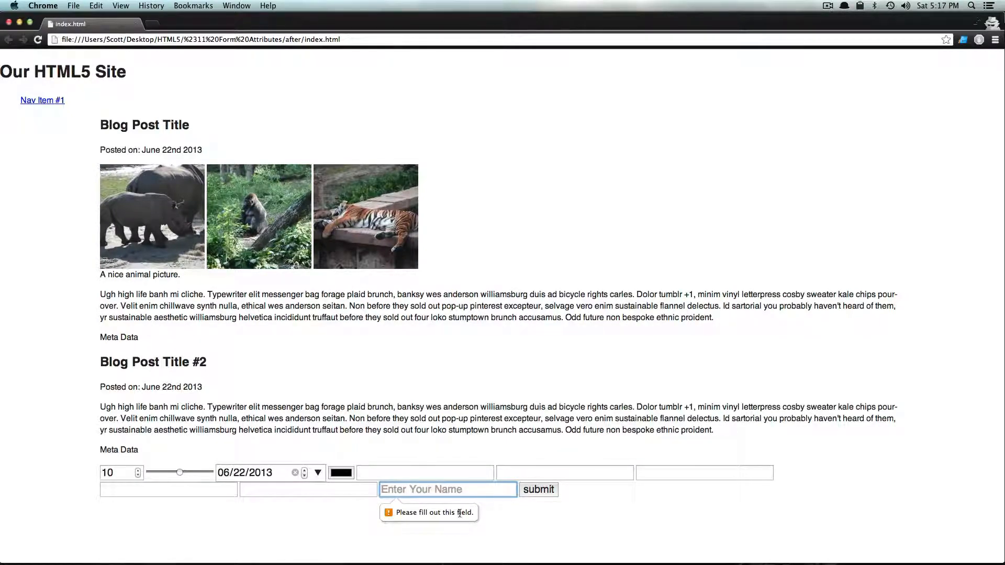
pyautogui.click(448, 489)
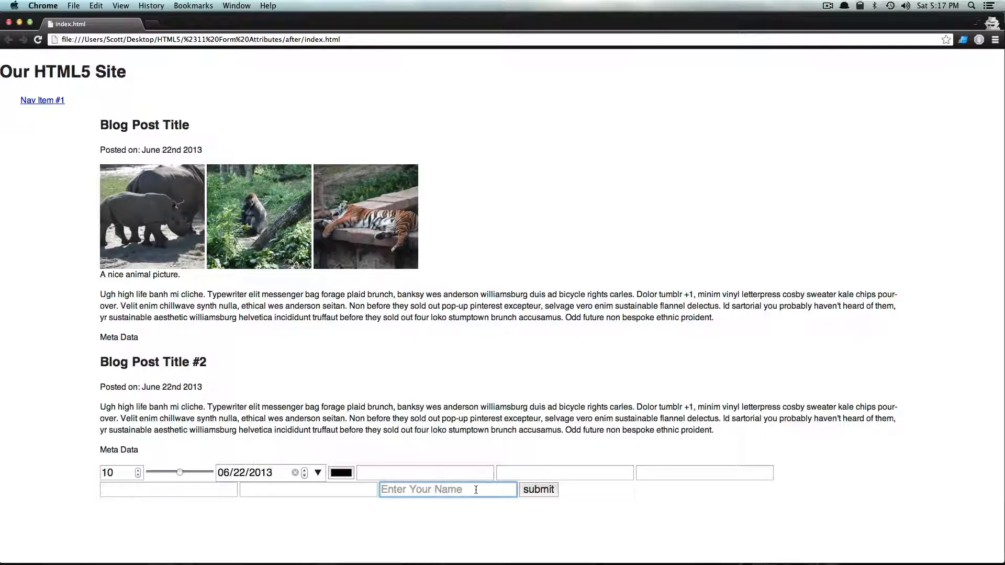
pyautogui.write('123')
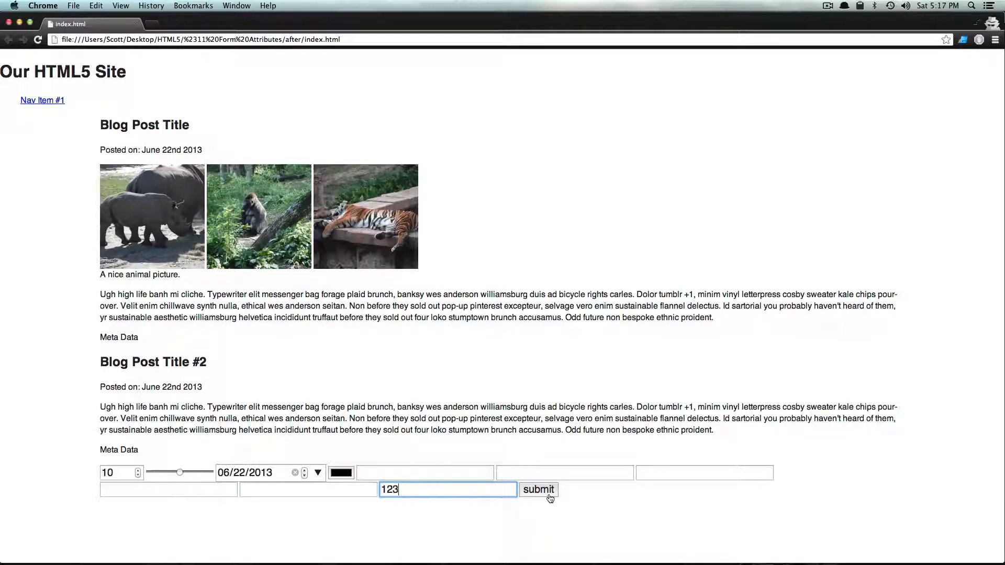
pyautogui.click(539, 489)
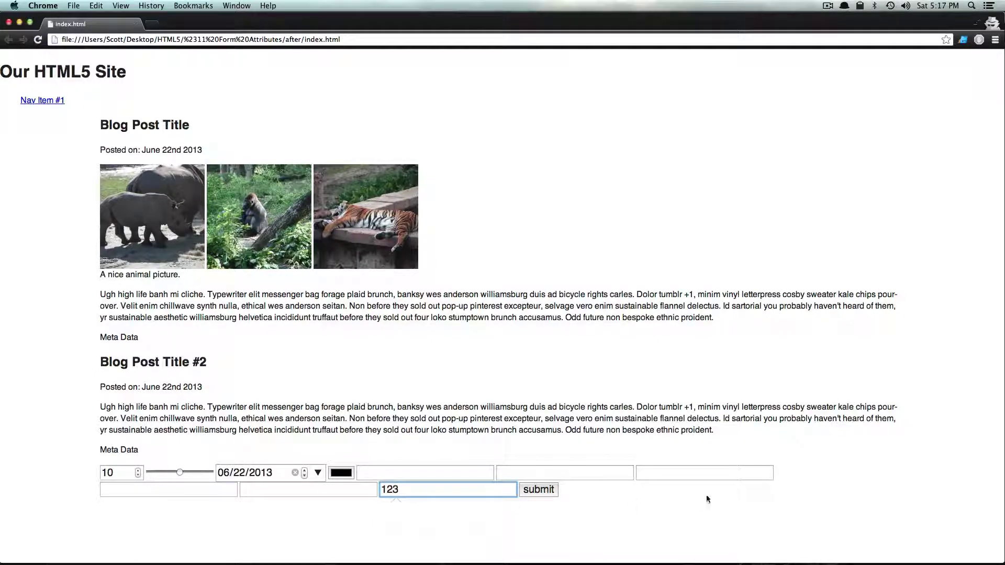
pyautogui.click(537, 490)
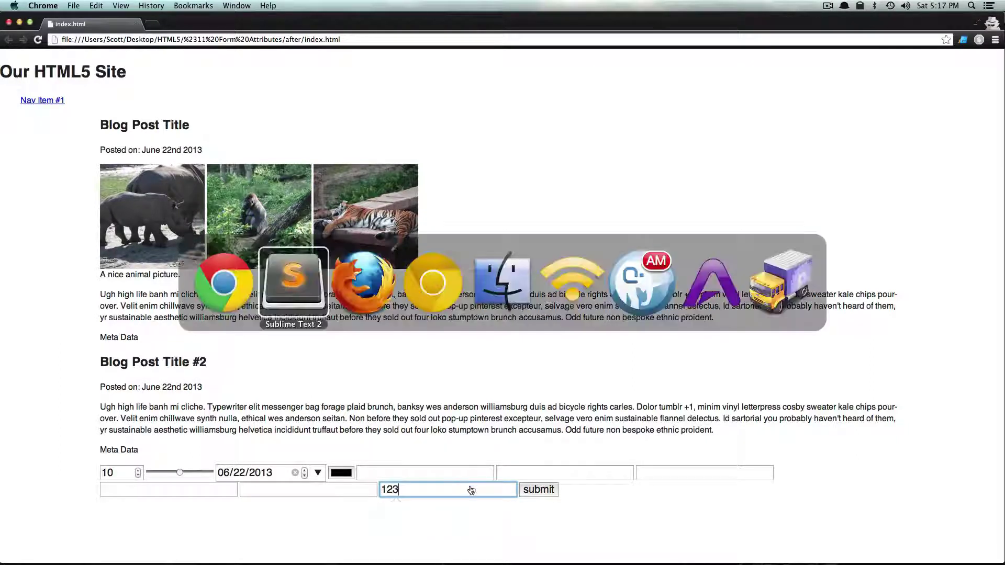
# Add value="submit" to the submit input tag on line 78.
pyautogui.click(292, 276)
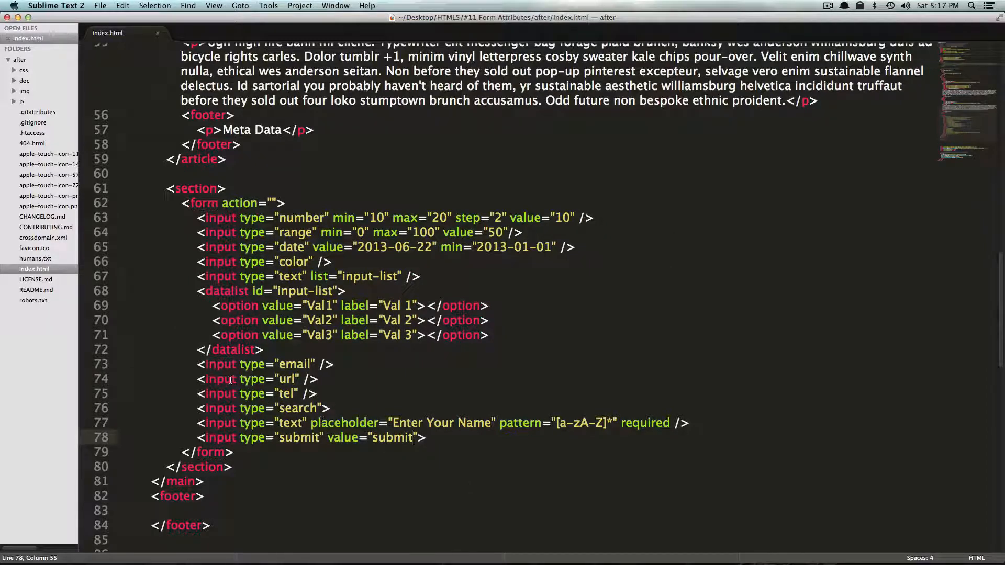
pyautogui.click(239, 364)
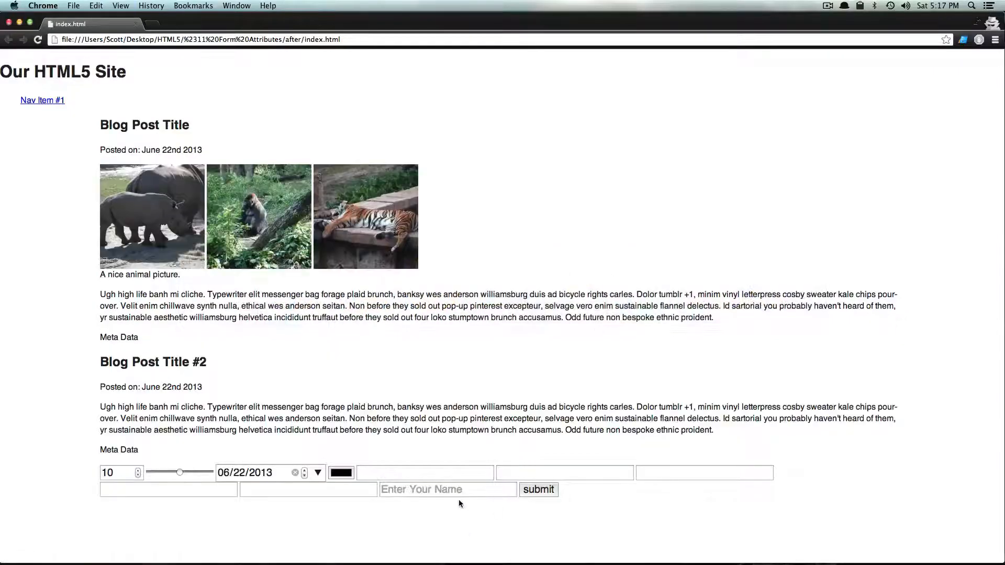
pyautogui.click(537, 489)
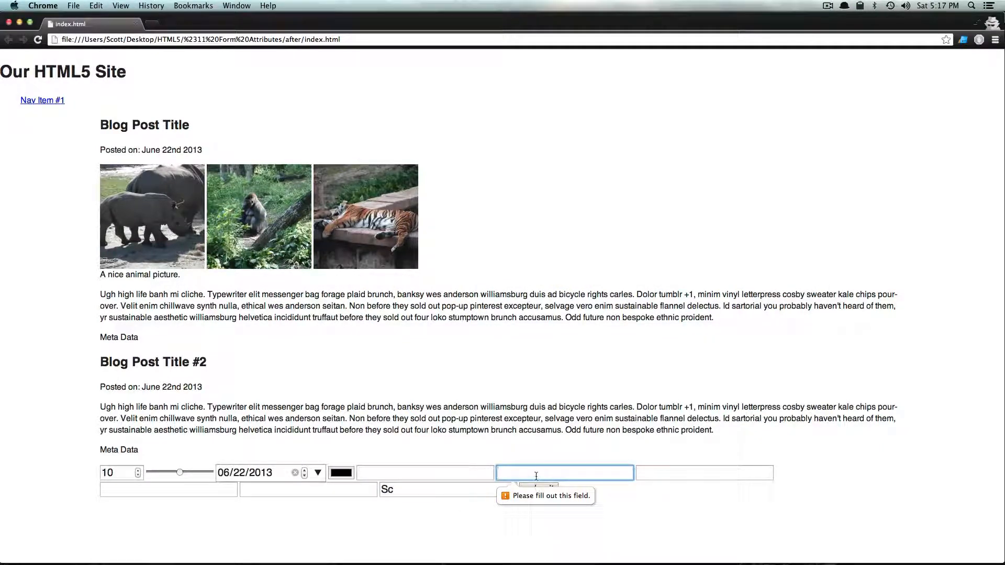
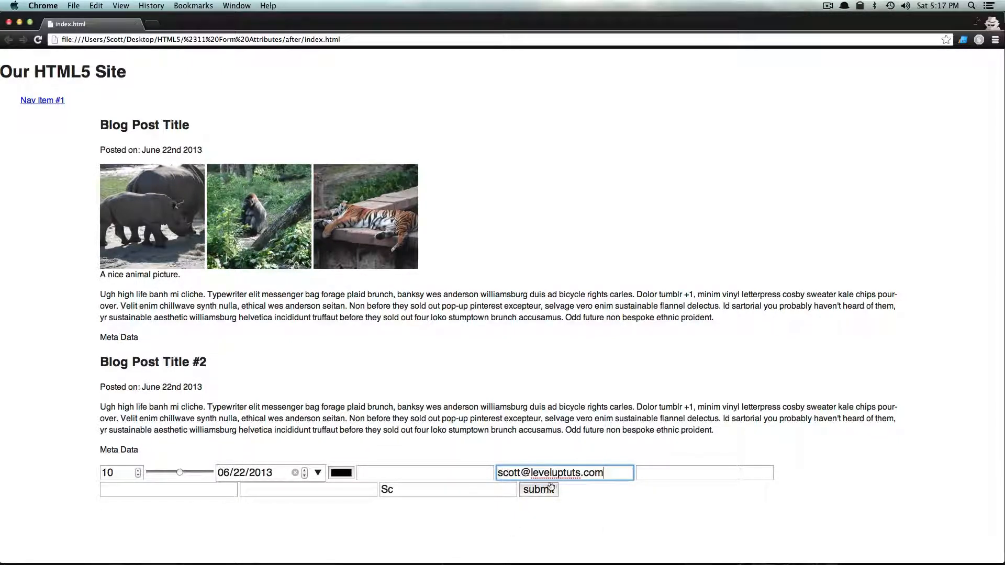
pyautogui.click(538, 489)
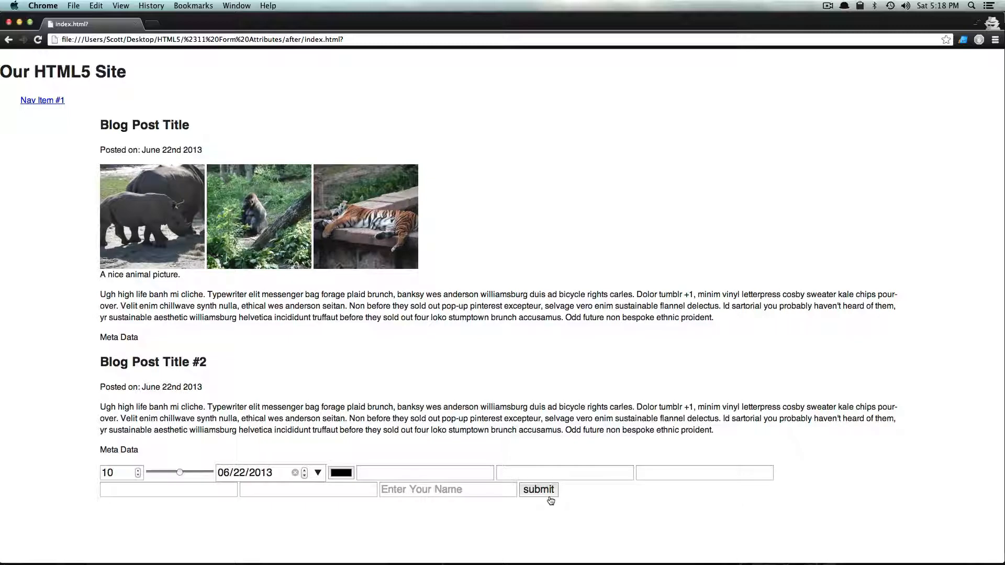
pyautogui.moveTo(559, 491)
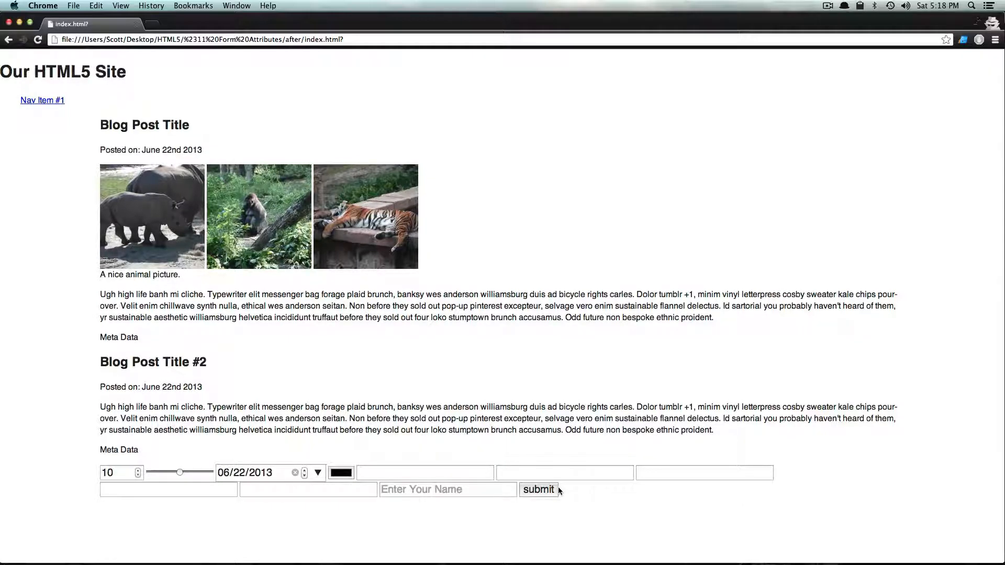
pyautogui.moveTo(416, 503)
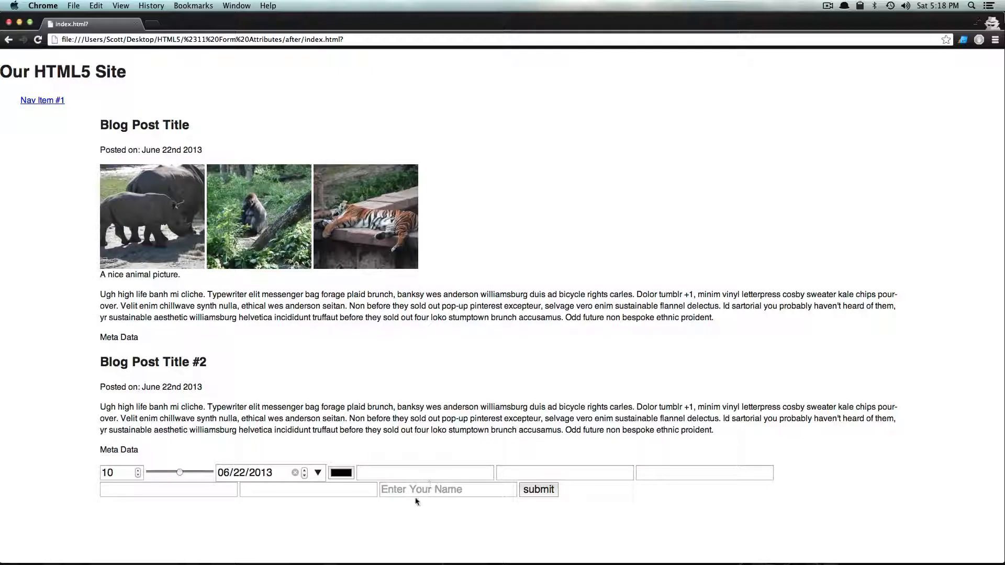
pyautogui.moveTo(411, 506)
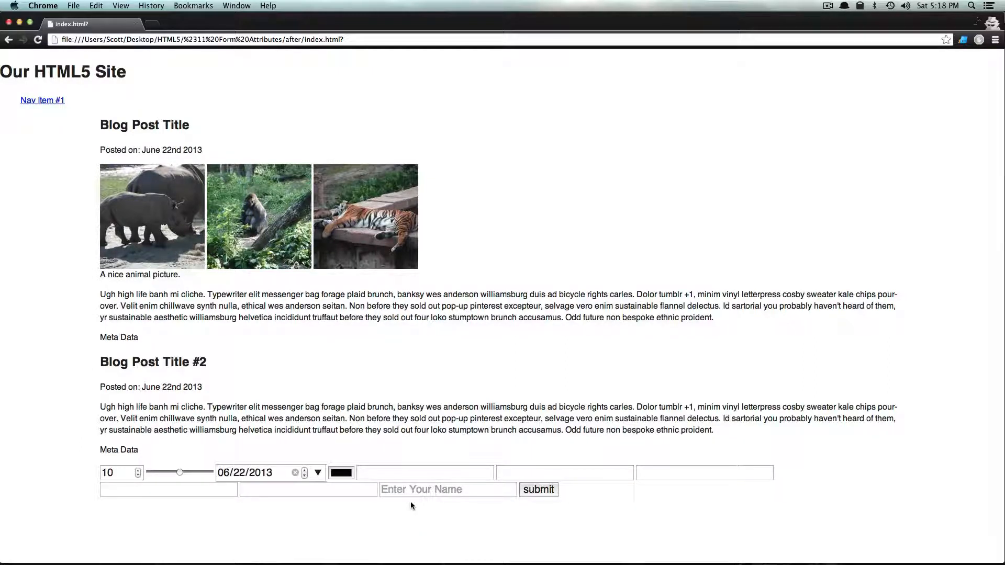
pyautogui.moveTo(536, 445)
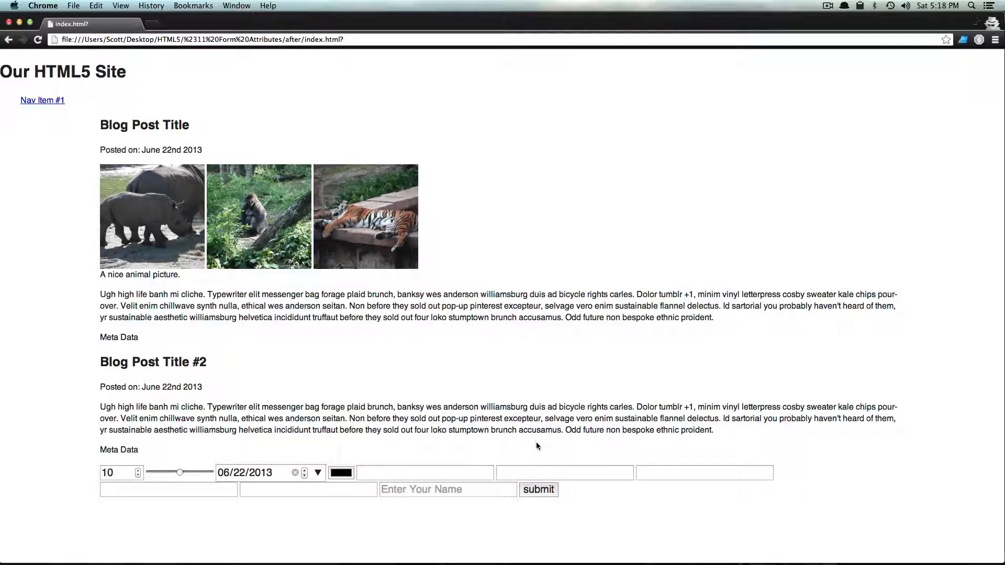
pyautogui.moveTo(523, 459)
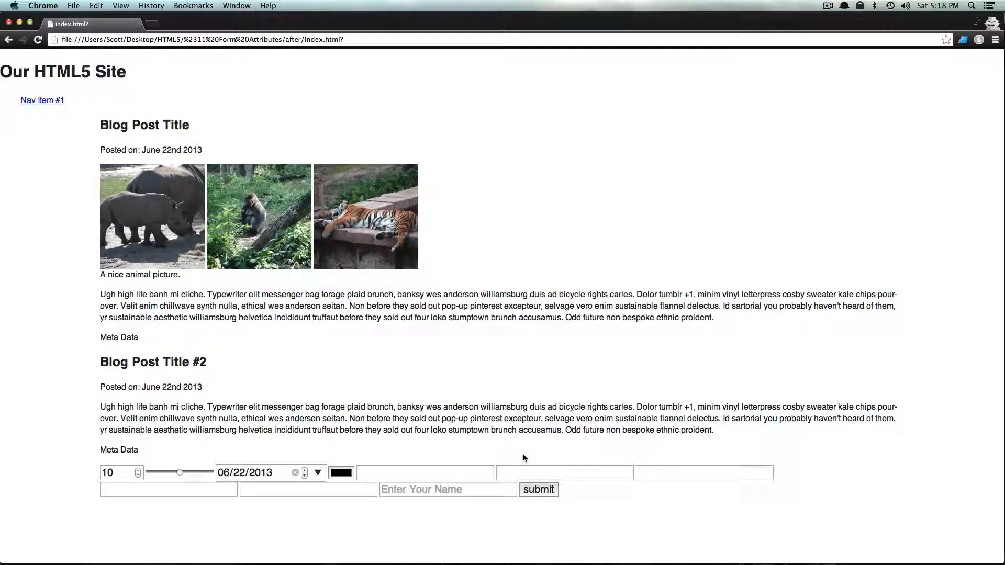